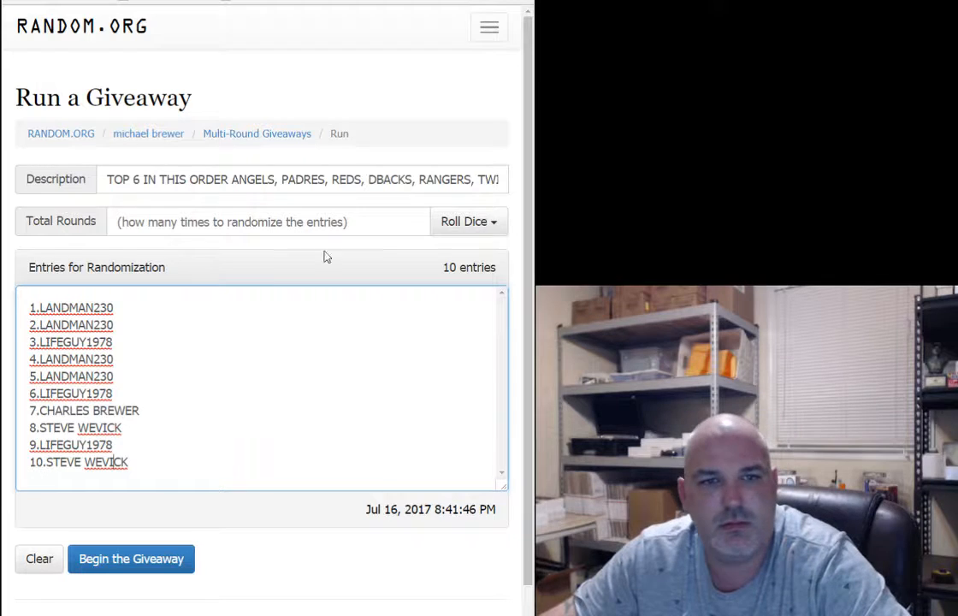
Roll the dice to set 3 total rounds and begin the giveaway with the ten entries.
{"action": "left_click", "coordinate": [468, 222]}
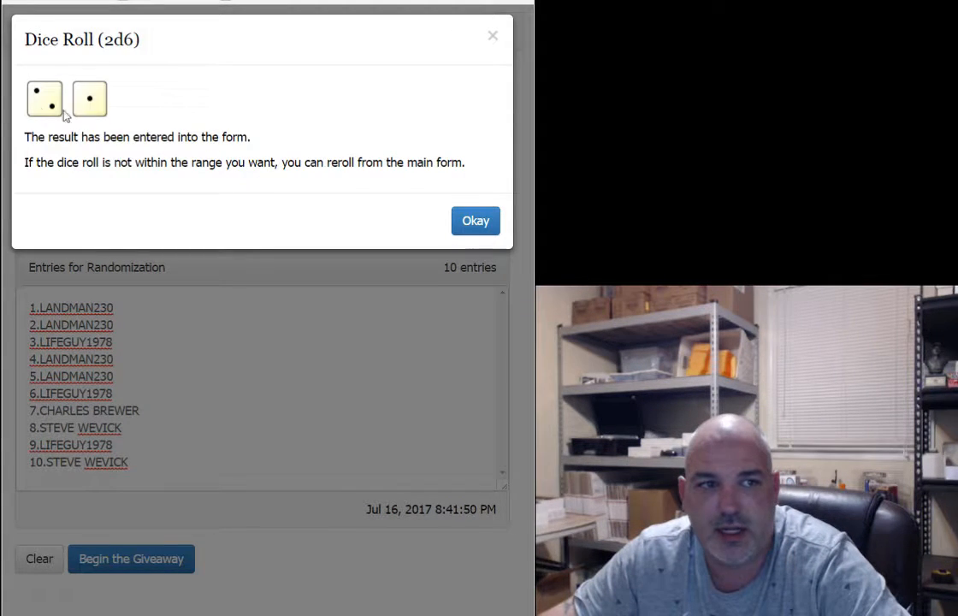
{"action": "left_click", "coordinate": [475, 219]}
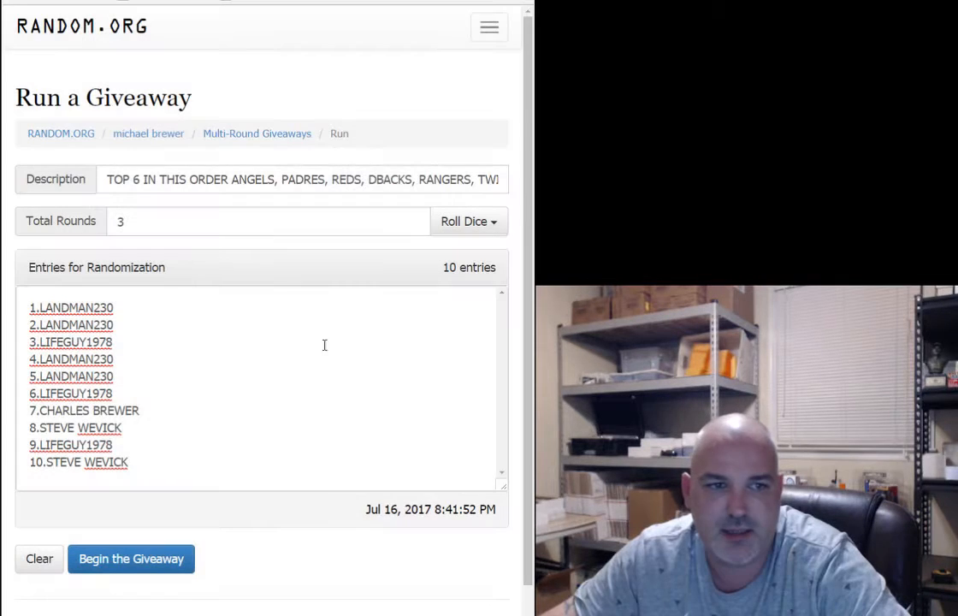
{"action": "left_click", "coordinate": [130, 557]}
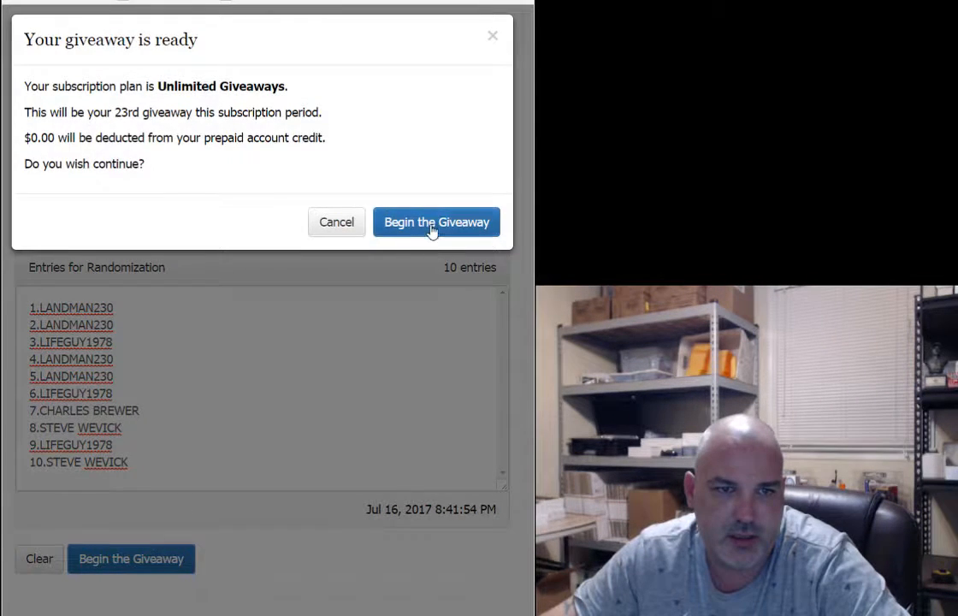
Confirm the start, advance through the rounds to round 3, and reveal the verification code.
{"action": "left_click", "coordinate": [436, 222]}
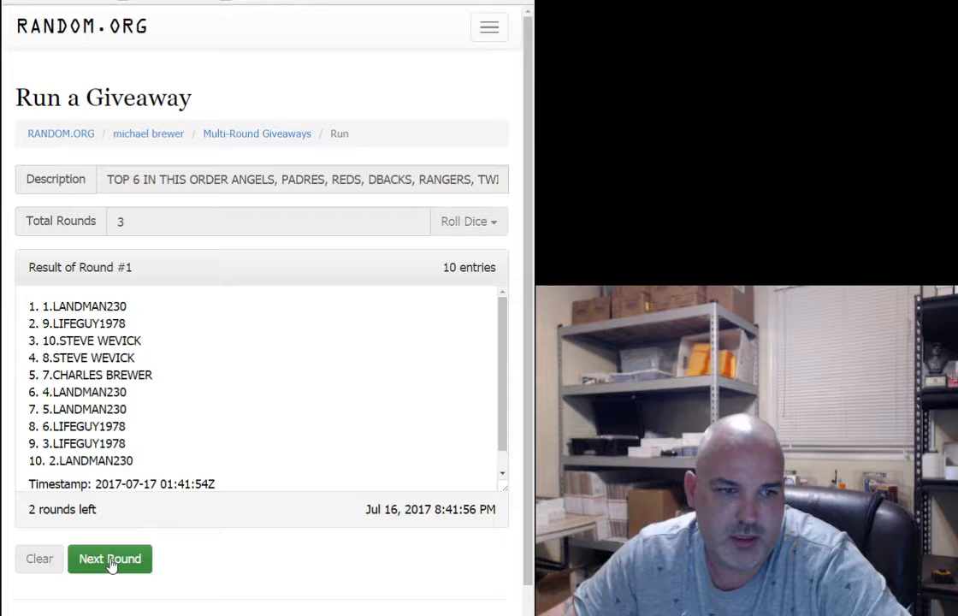
{"action": "left_click", "coordinate": [109, 557]}
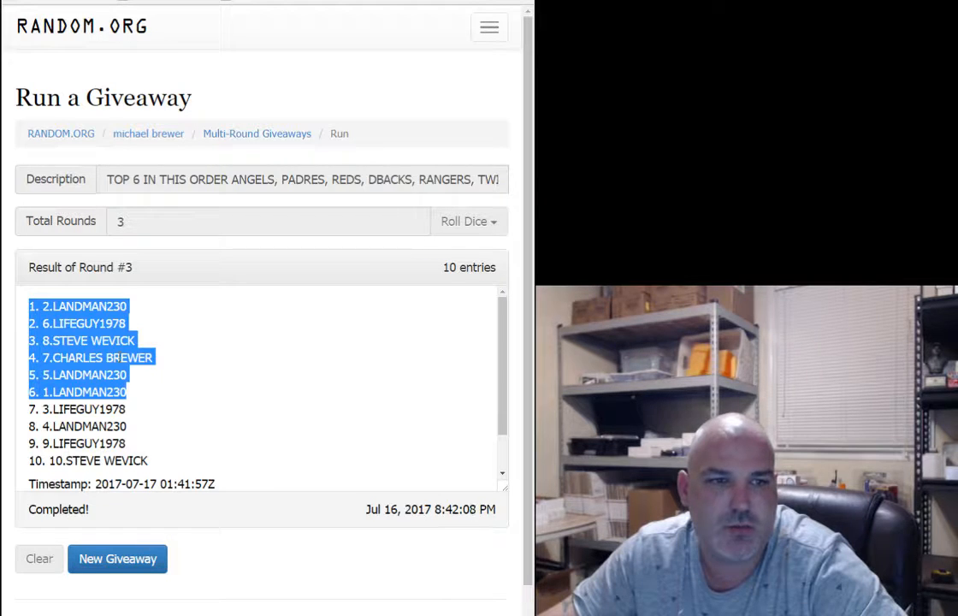
{"action": "scroll", "scroll_direction": "down", "scroll_amount": 3}
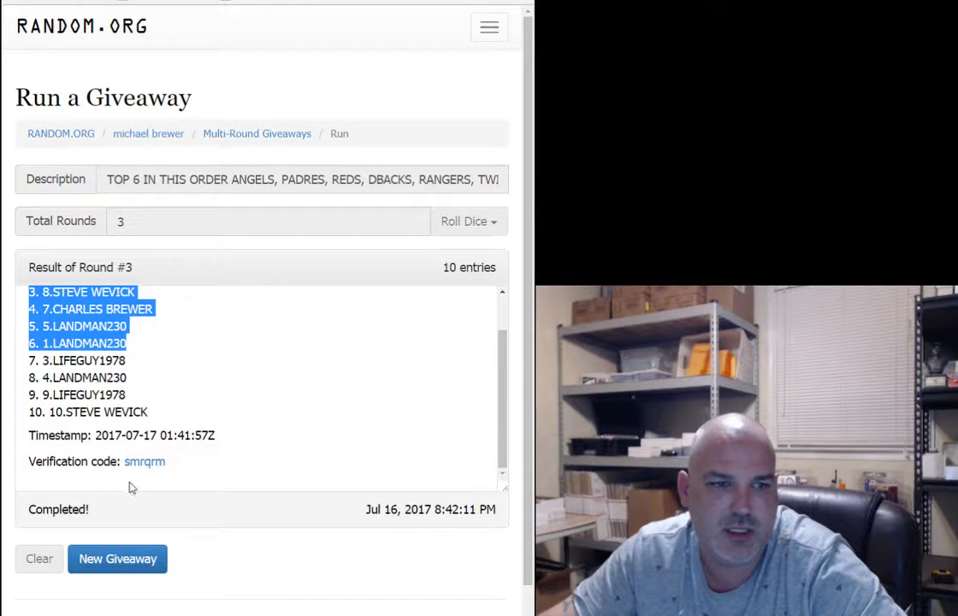